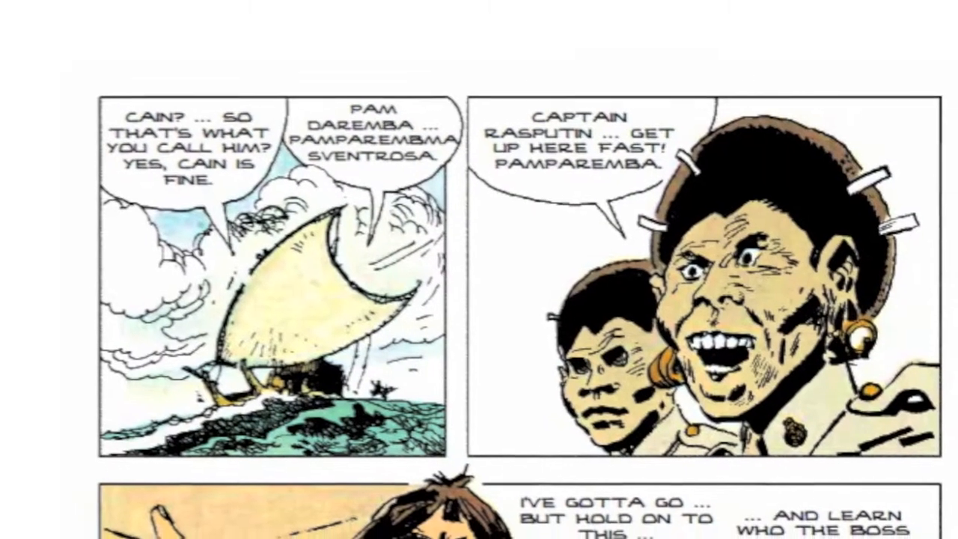
{"action": "scroll", "scroll_direction": "down", "scroll_amount": 3}
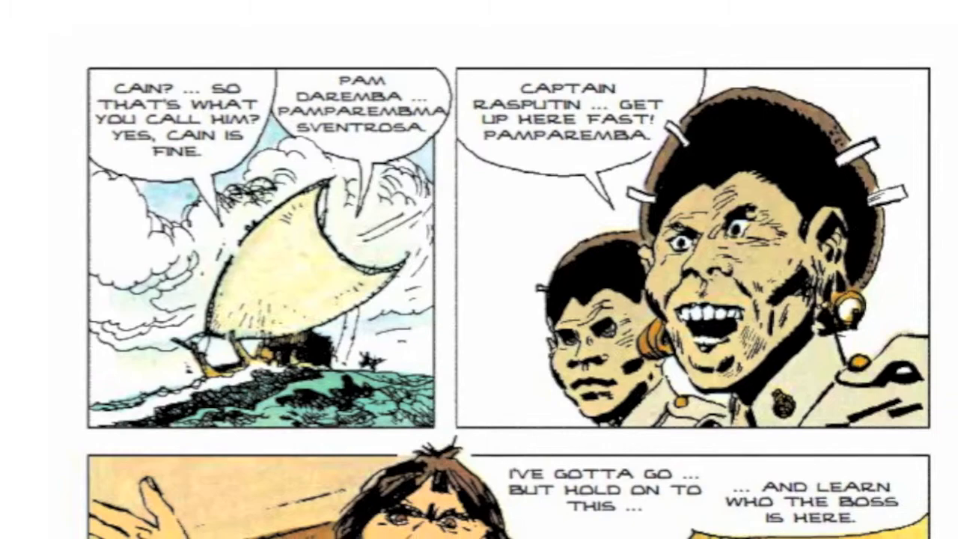